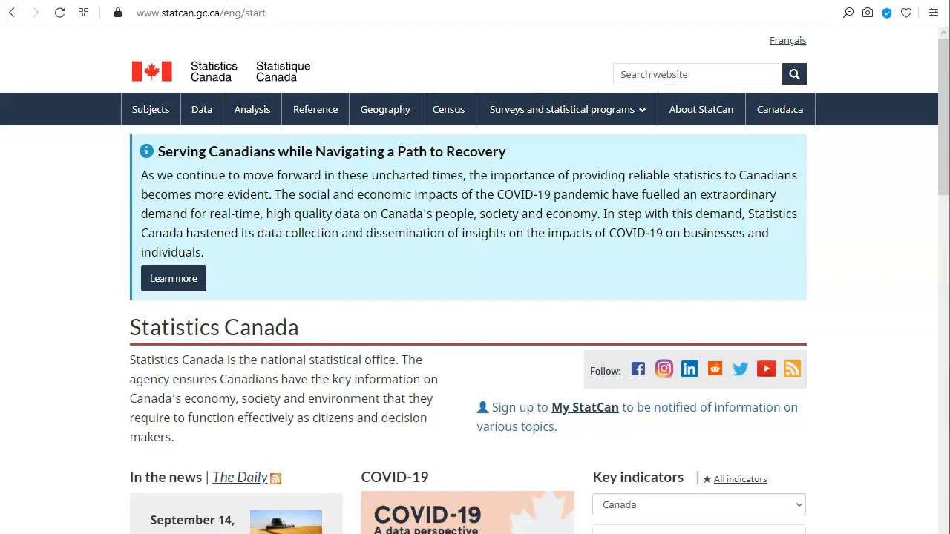
Go from the Statistics Canada home page to the Data catalogue of tables
{"action": "left_click", "coordinate": [202, 110]}
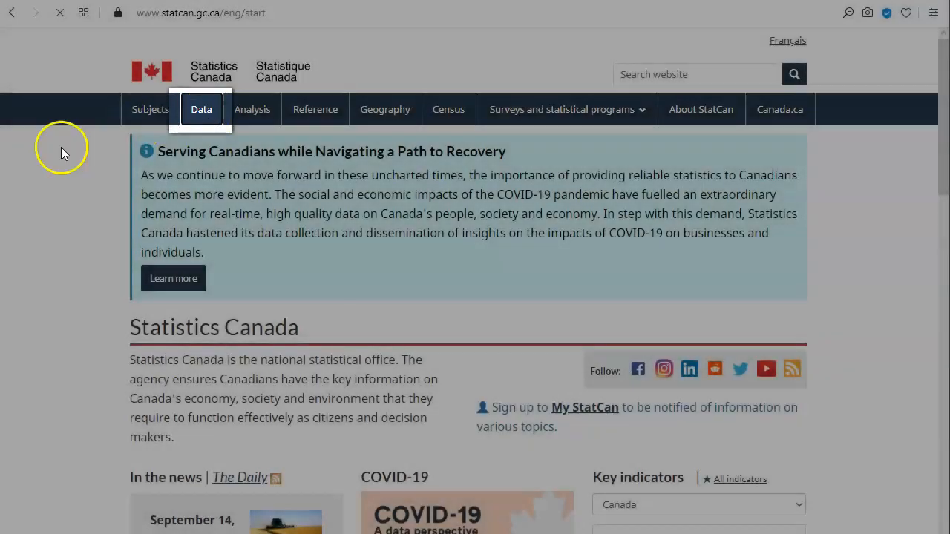
{"action": "left_click", "coordinate": [202, 110]}
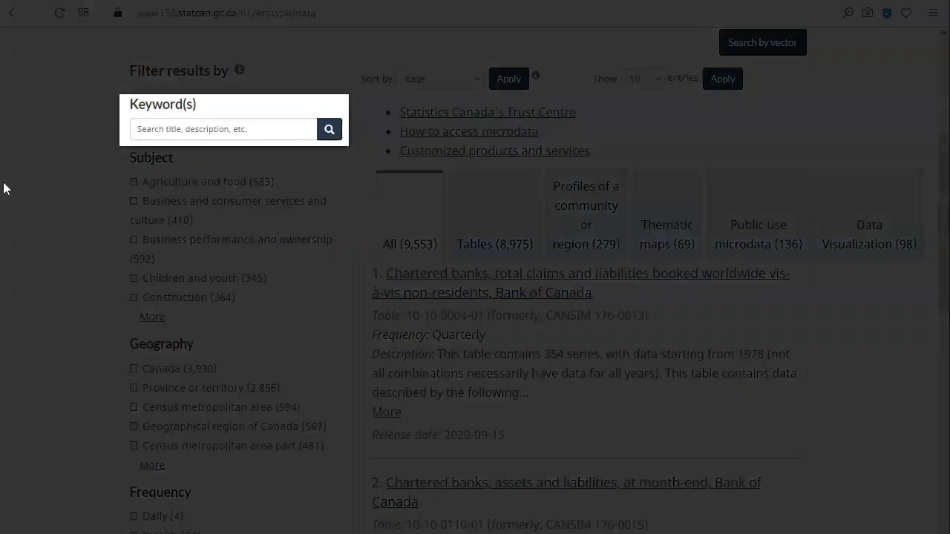
Search the keyword 'caregiving' and filter results to the Older adults and population aging subject
{"action": "left_click", "coordinate": [223, 128]}
{"action": "type", "text": "caregiving"}
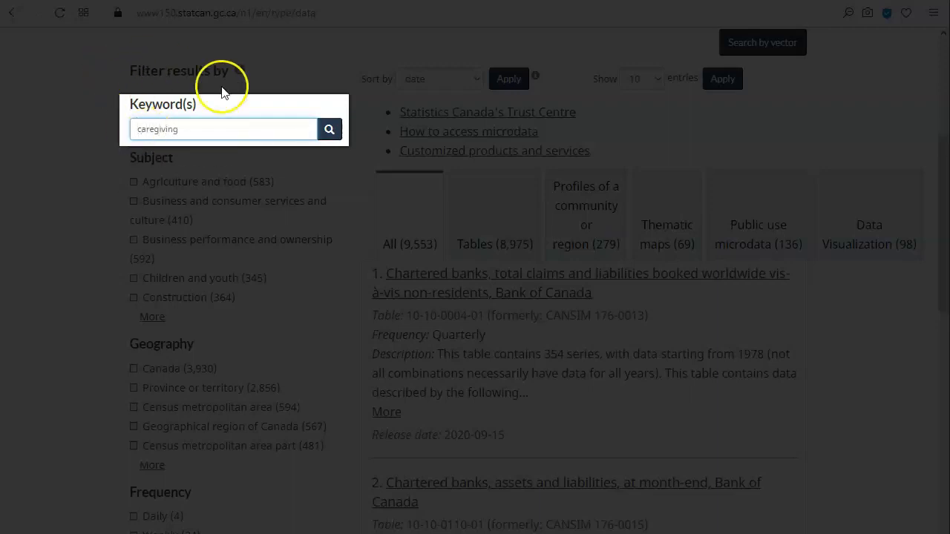
{"action": "left_click", "coordinate": [330, 128]}
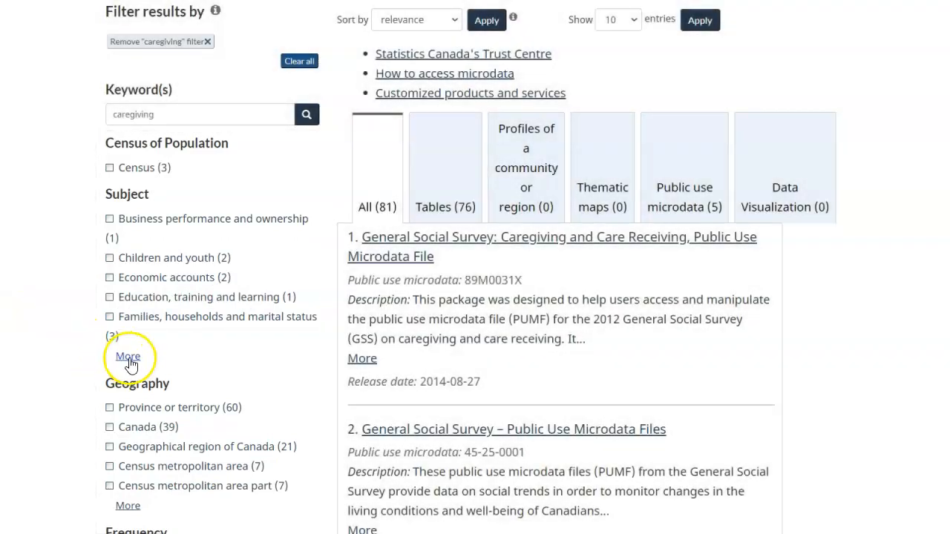
{"action": "left_click", "coordinate": [128, 356]}
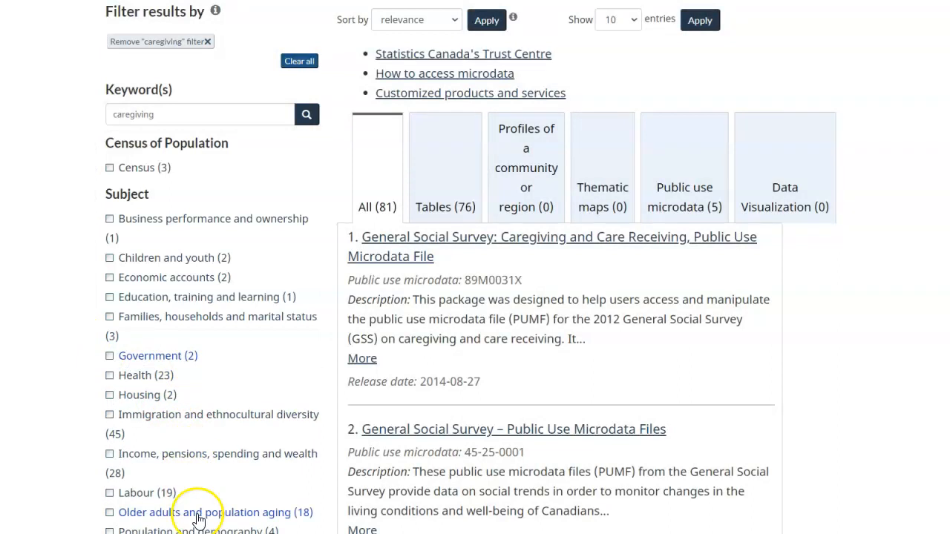
{"action": "left_click", "coordinate": [205, 512]}
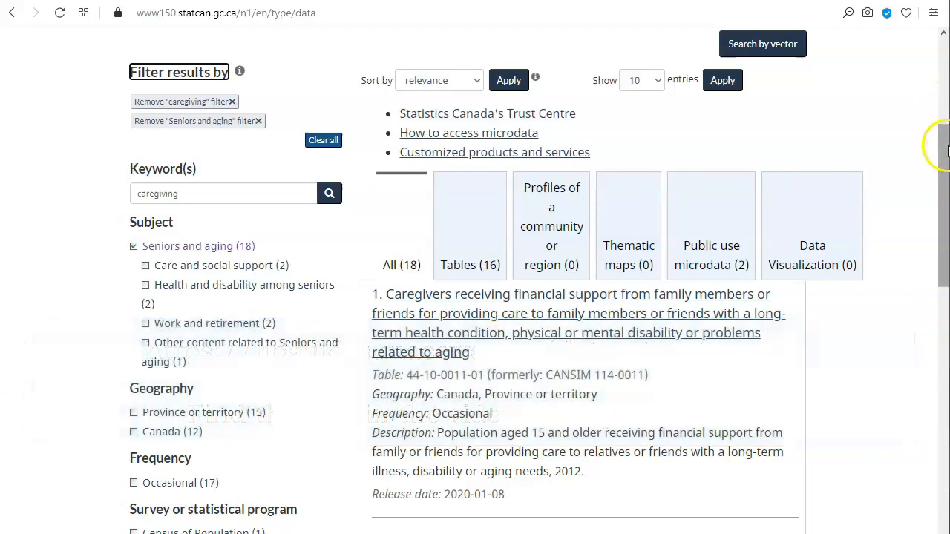
{"action": "scroll", "scroll_direction": "down", "scroll_amount": 3}
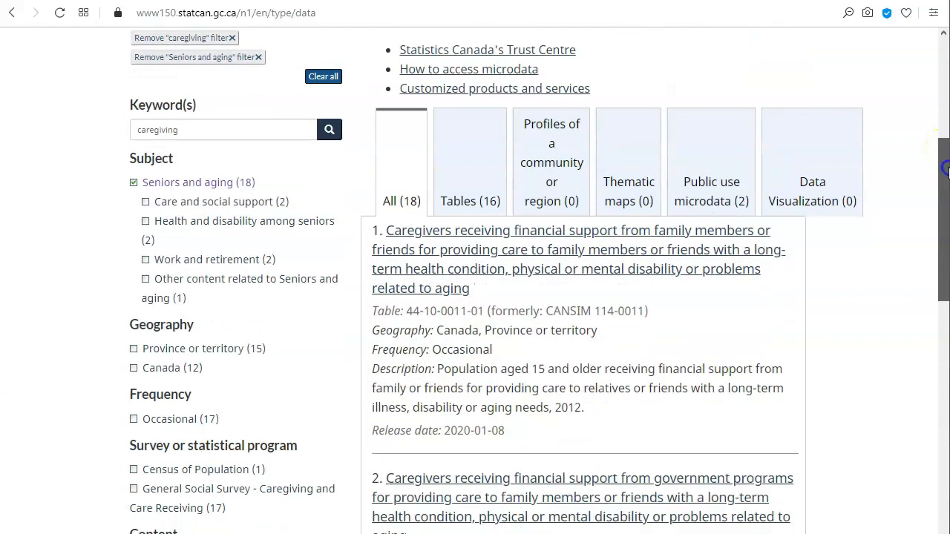
{"action": "scroll", "scroll_direction": "down", "scroll_amount": 3}
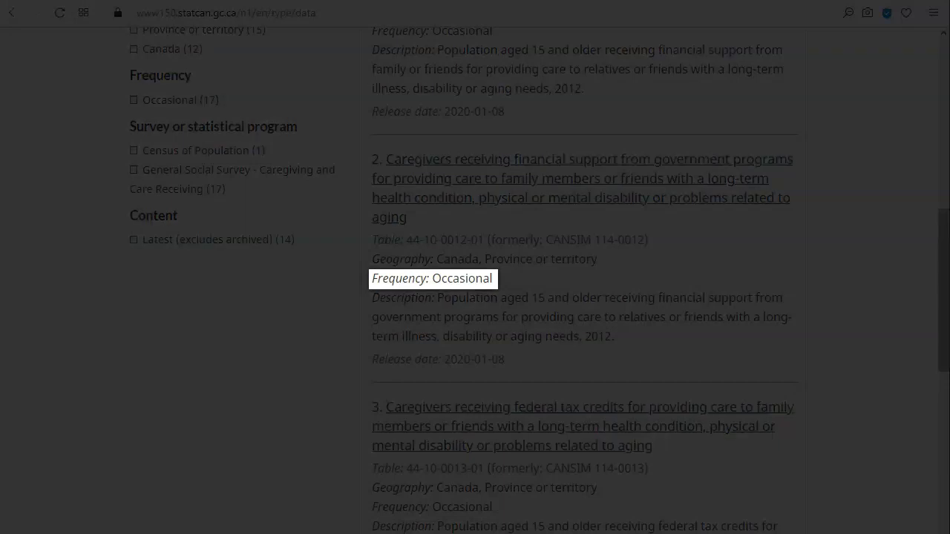
{"action": "mouse_move", "coordinate": [582, 317]}
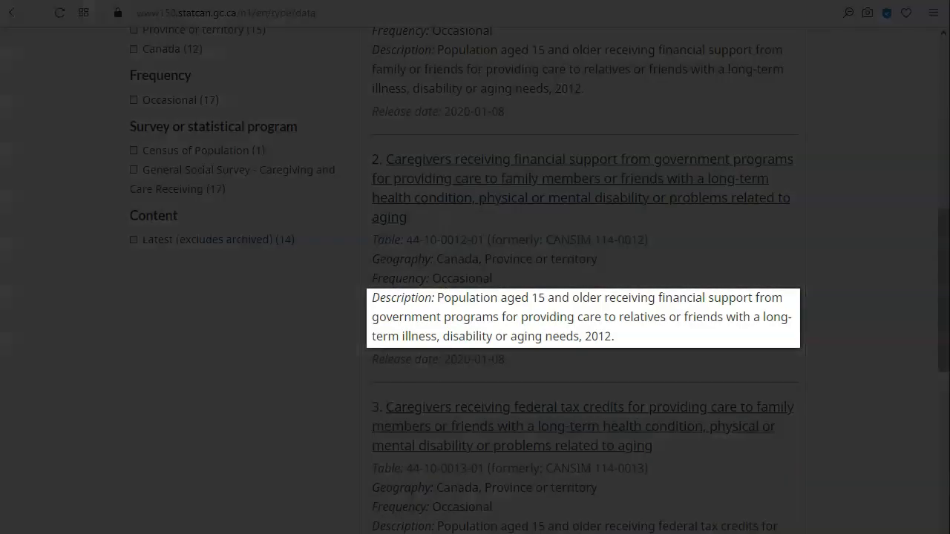
{"action": "mouse_move", "coordinate": [438, 357]}
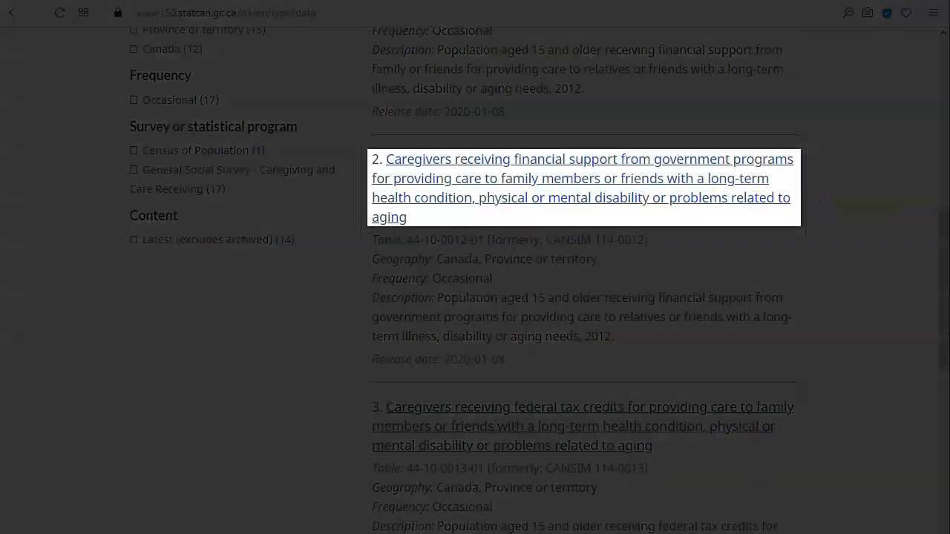
{"action": "left_click", "coordinate": [660, 201]}
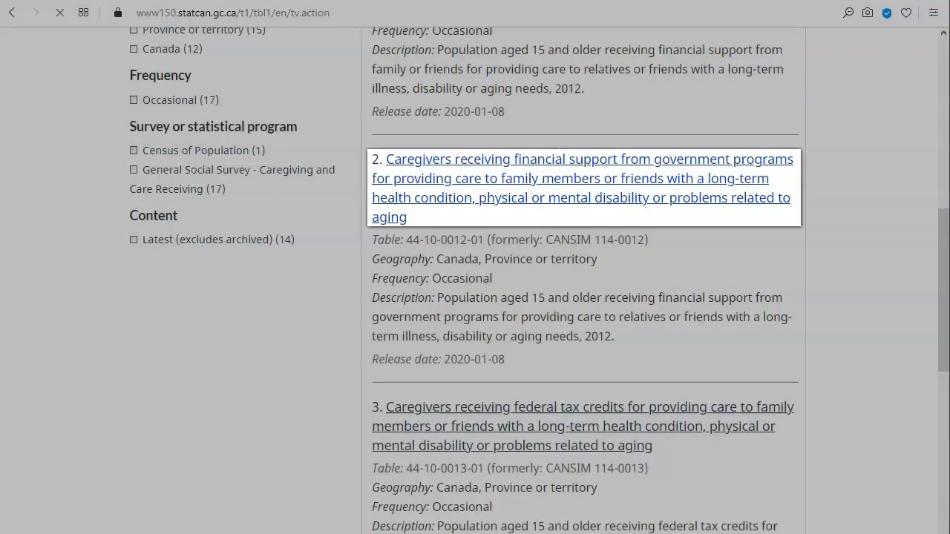
{"action": "left_click", "coordinate": [582, 178]}
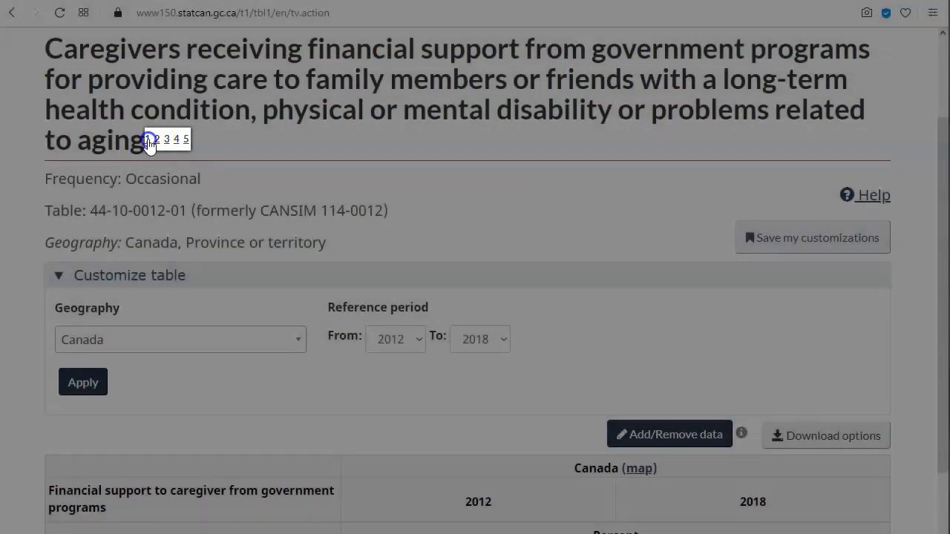
{"action": "left_click", "coordinate": [146, 140]}
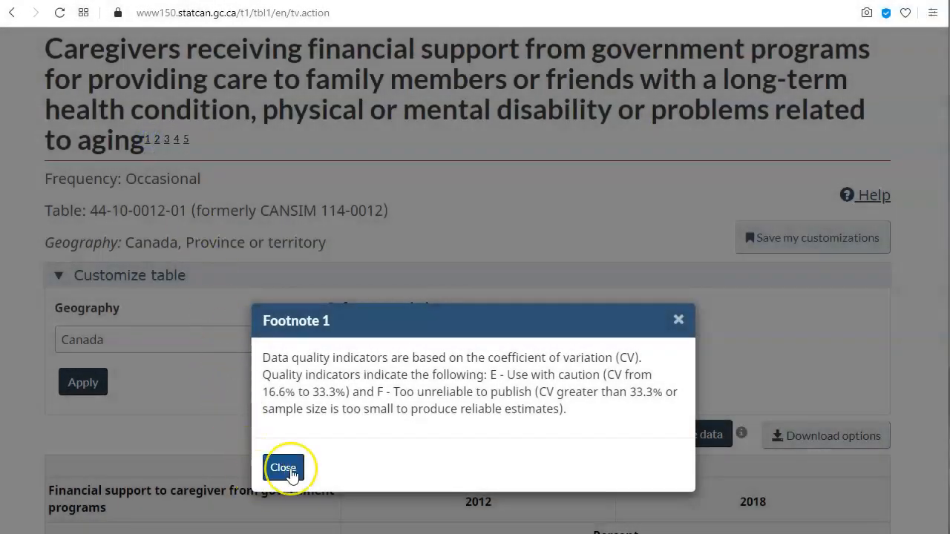
{"action": "left_click", "coordinate": [284, 468]}
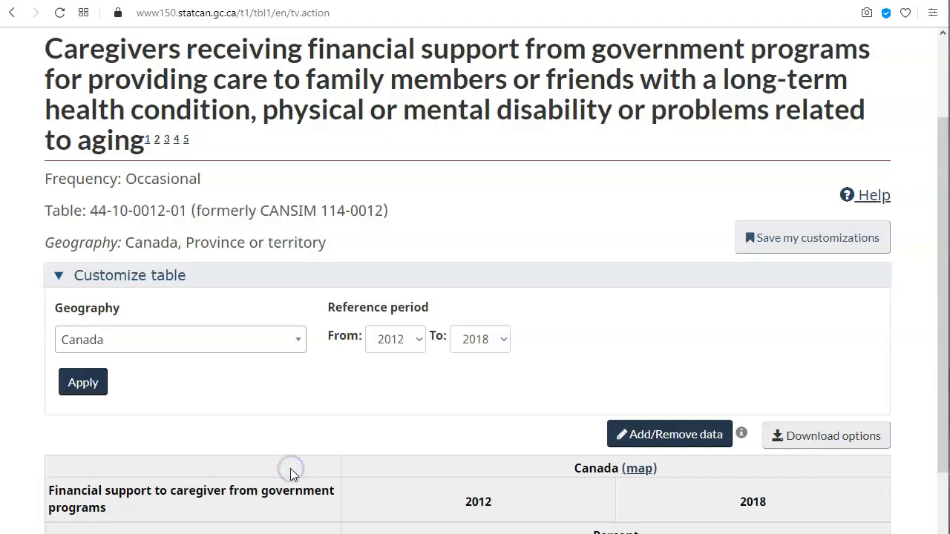
Read footnote 6 about the Not stated category further down the table page
{"action": "scroll", "scroll_direction": "down", "scroll_amount": 3}
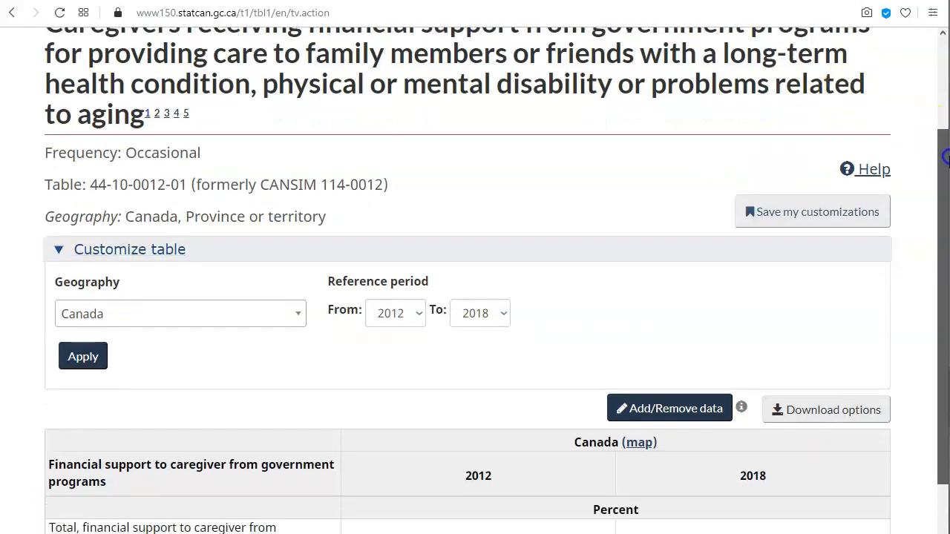
{"action": "scroll", "scroll_direction": "down", "scroll_amount": 3}
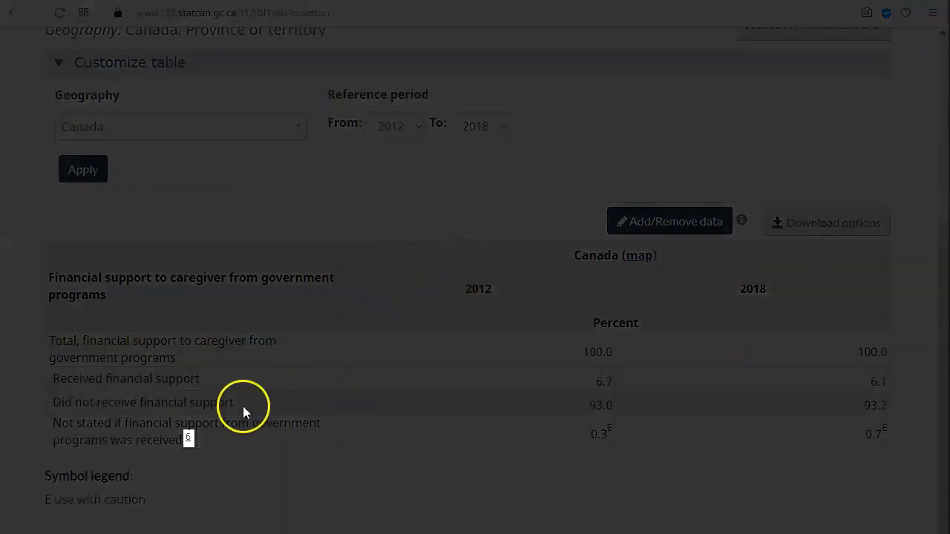
{"action": "left_click", "coordinate": [188, 438]}
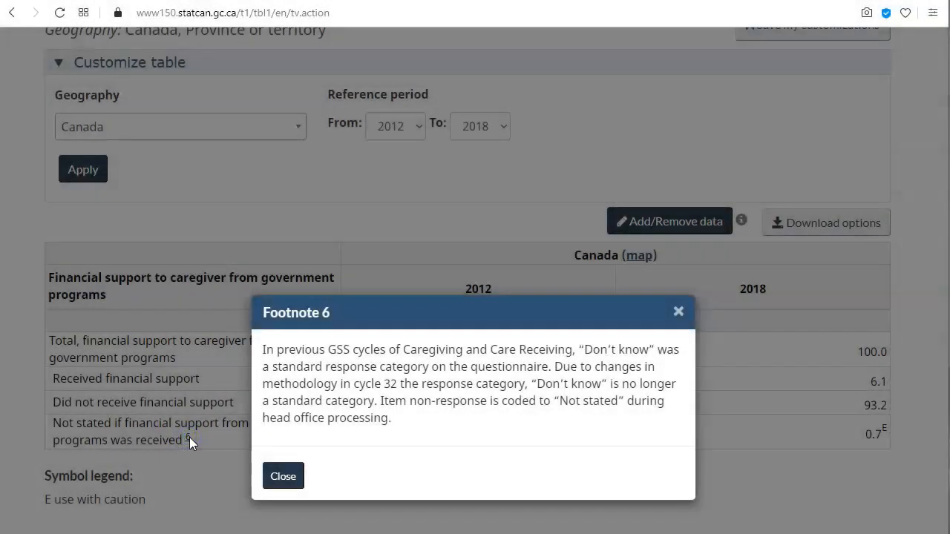
{"action": "left_click", "coordinate": [282, 474]}
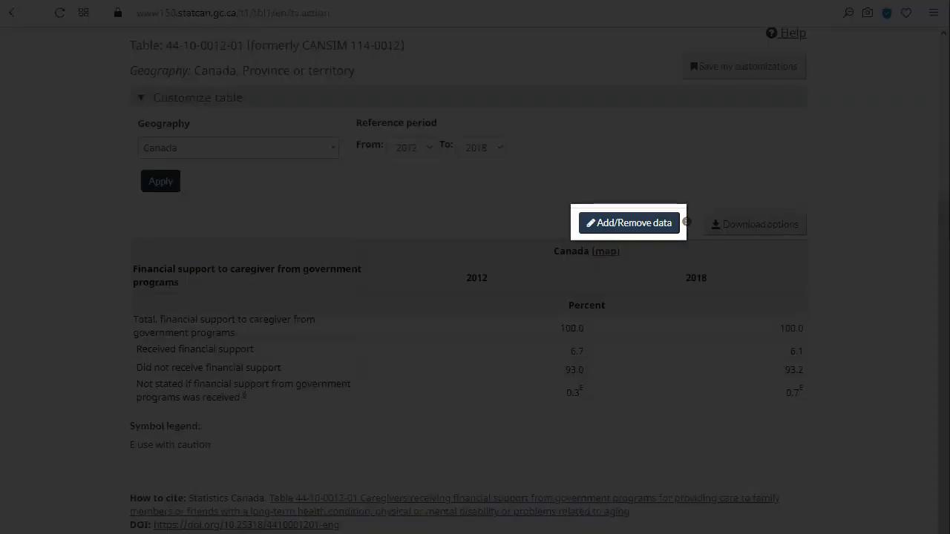
In Add/Remove data, select all provinces under Canada and review the financial support categories
{"action": "left_click", "coordinate": [628, 223]}
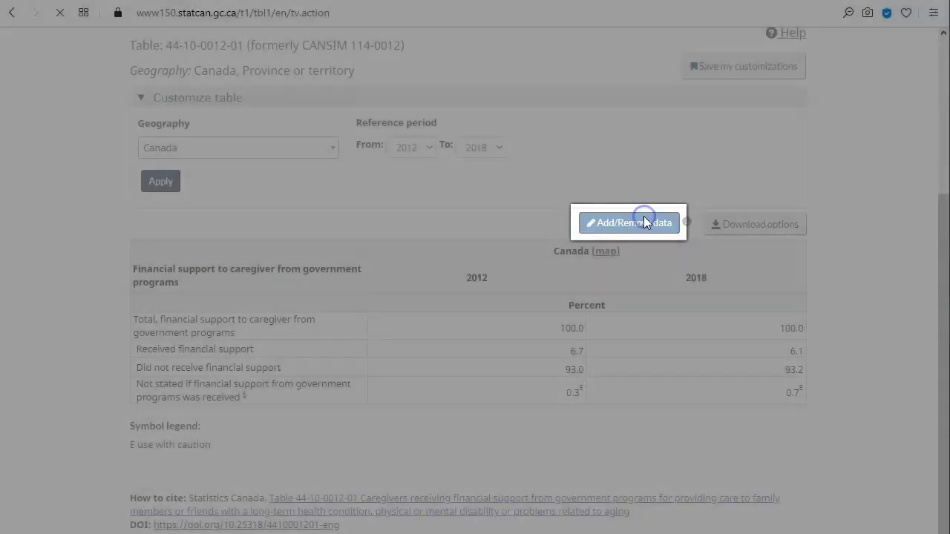
{"action": "left_click", "coordinate": [629, 222]}
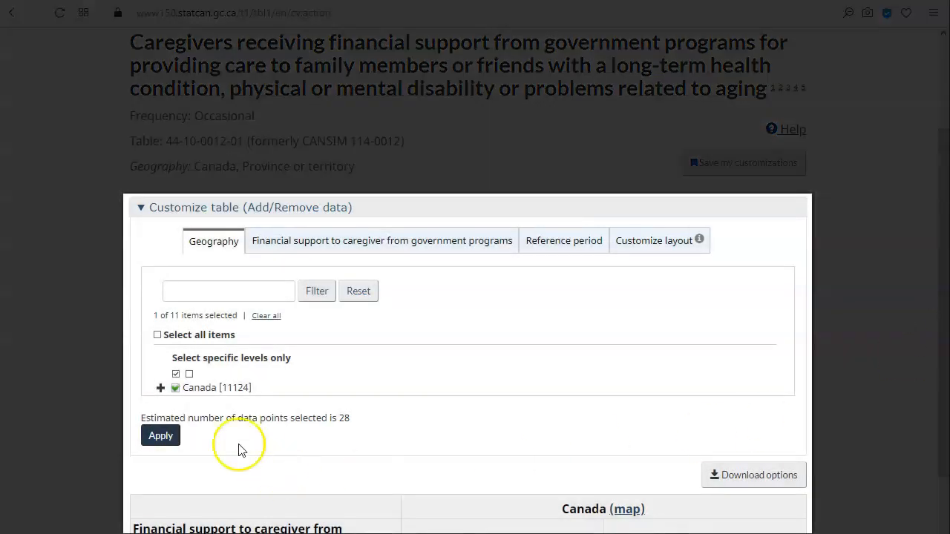
{"action": "left_click", "coordinate": [161, 387]}
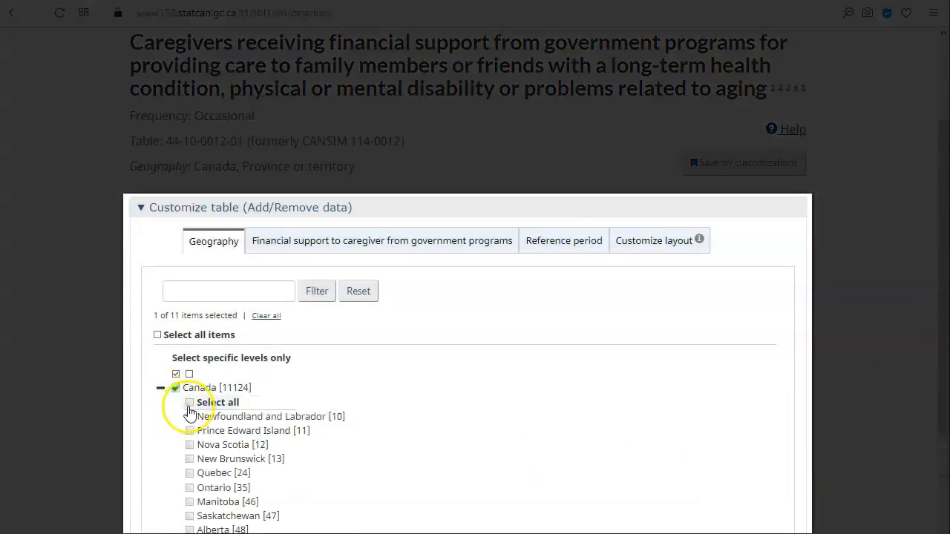
{"action": "left_click", "coordinate": [380, 240]}
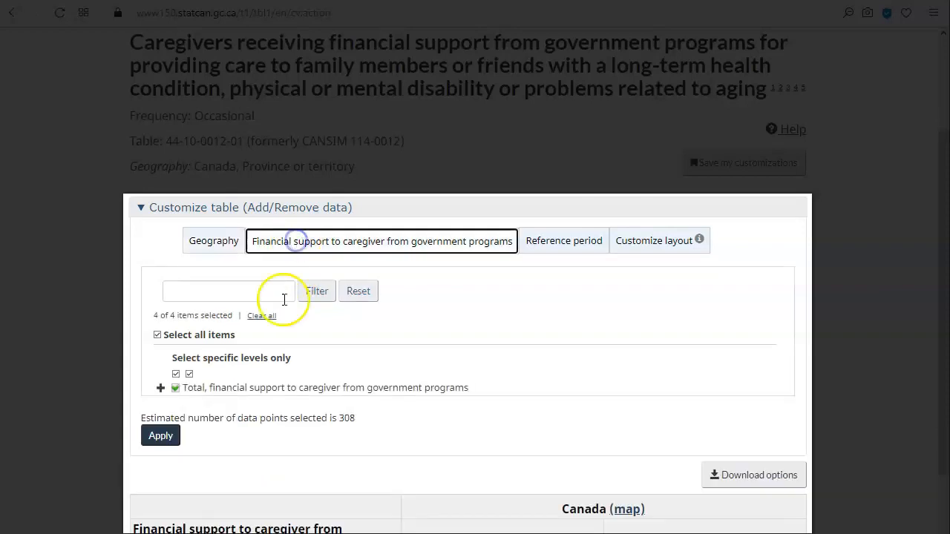
{"action": "left_click", "coordinate": [160, 387]}
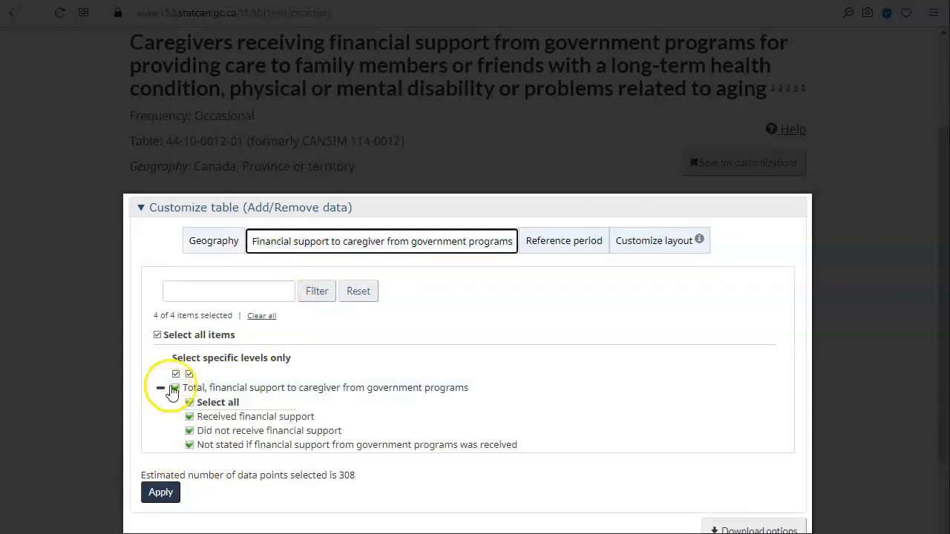
Review the 2012–2018 reference period and layout options, then apply the geography changes
{"action": "left_click", "coordinate": [564, 241]}
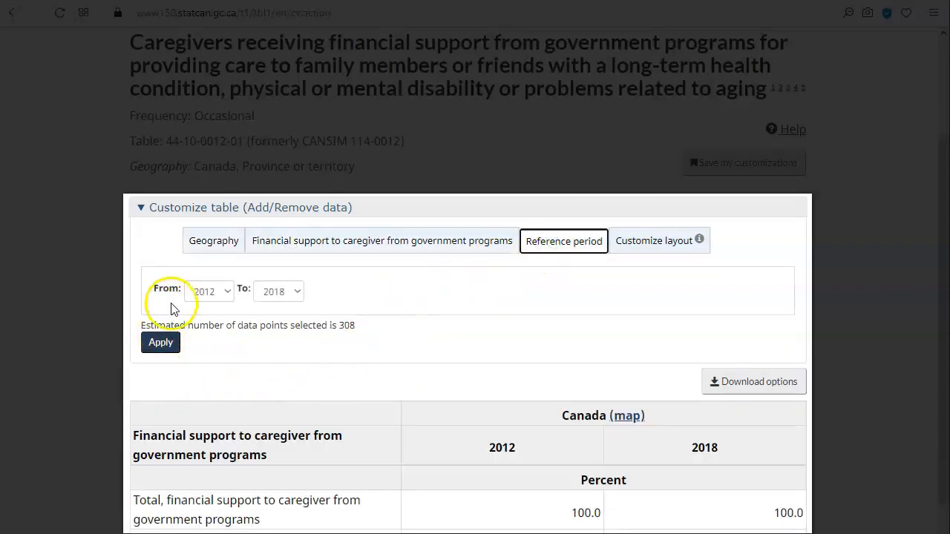
{"action": "left_click", "coordinate": [279, 291]}
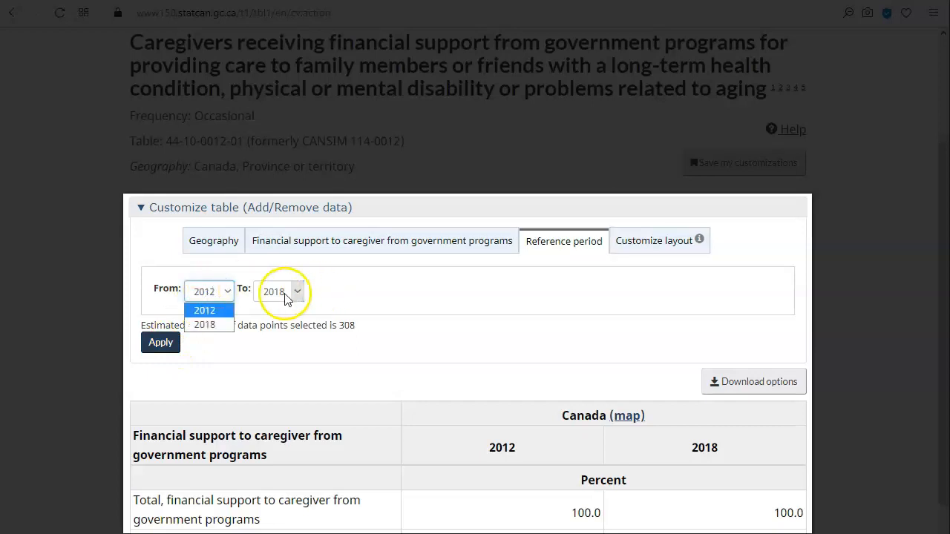
{"action": "mouse_move", "coordinate": [635, 246]}
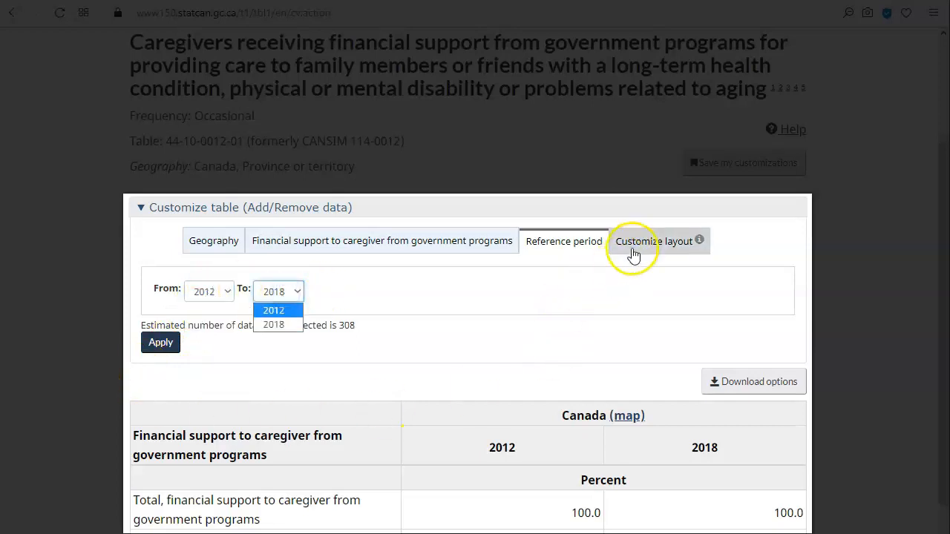
{"action": "left_click", "coordinate": [653, 240]}
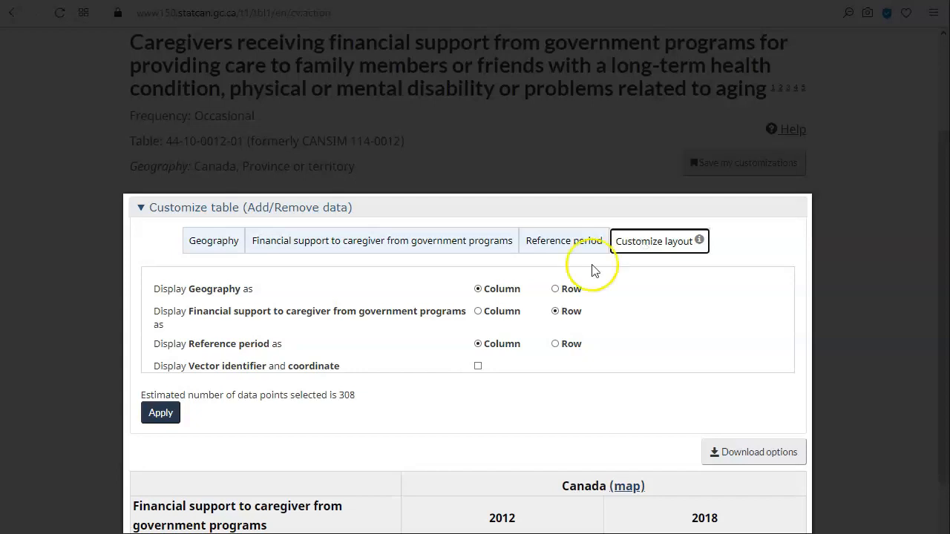
{"action": "left_click", "coordinate": [160, 413]}
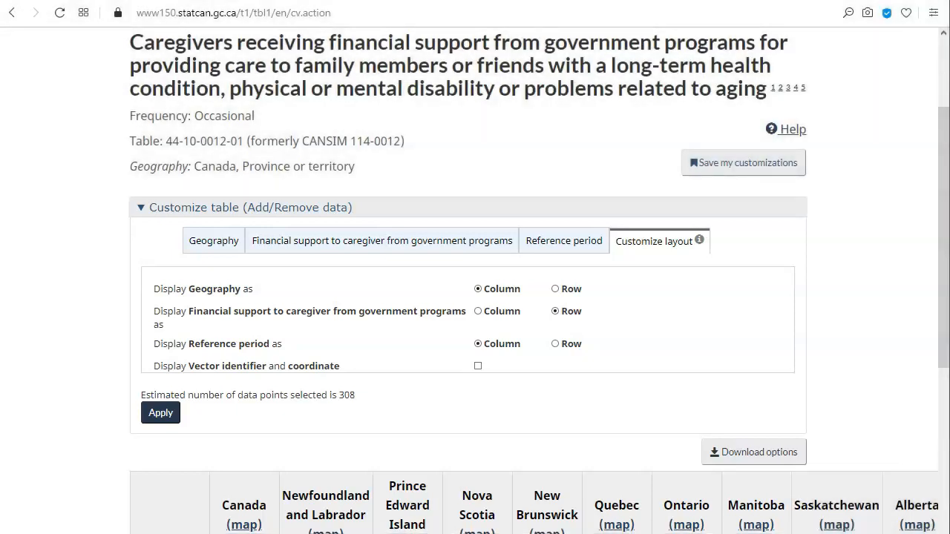
Download the displayed provincial table as CSV excluding accompanying symbols
{"action": "scroll", "scroll_direction": "down", "scroll_amount": 3}
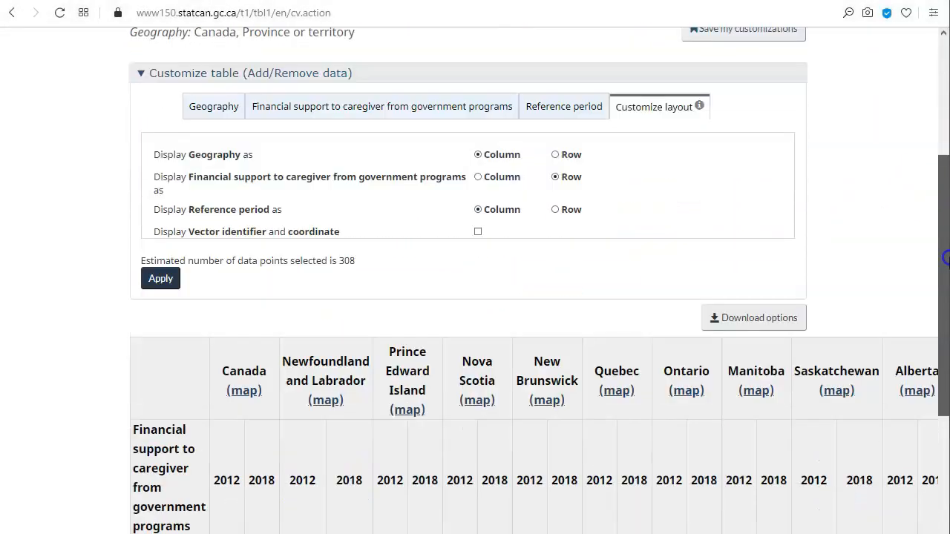
{"action": "scroll", "scroll_direction": "down", "scroll_amount": 3}
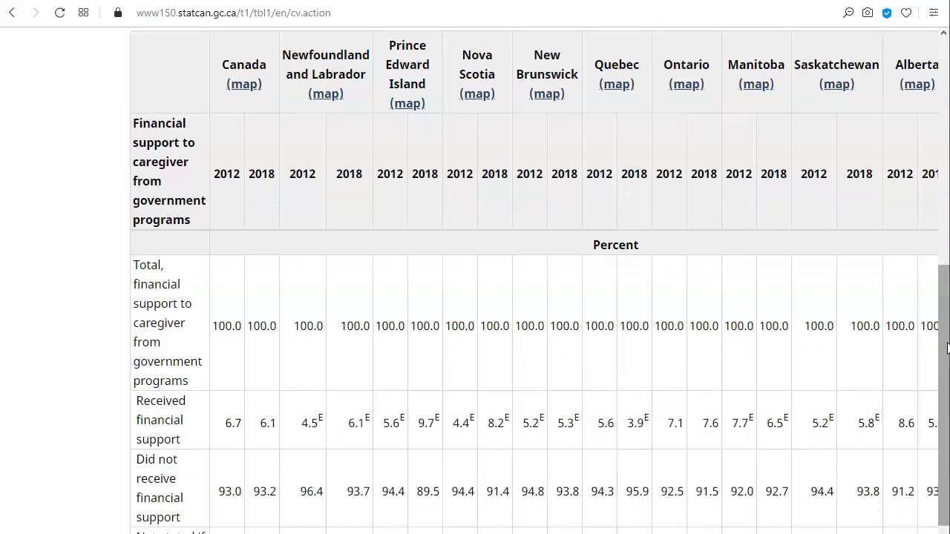
{"action": "scroll", "scroll_direction": "up", "scroll_amount": 3}
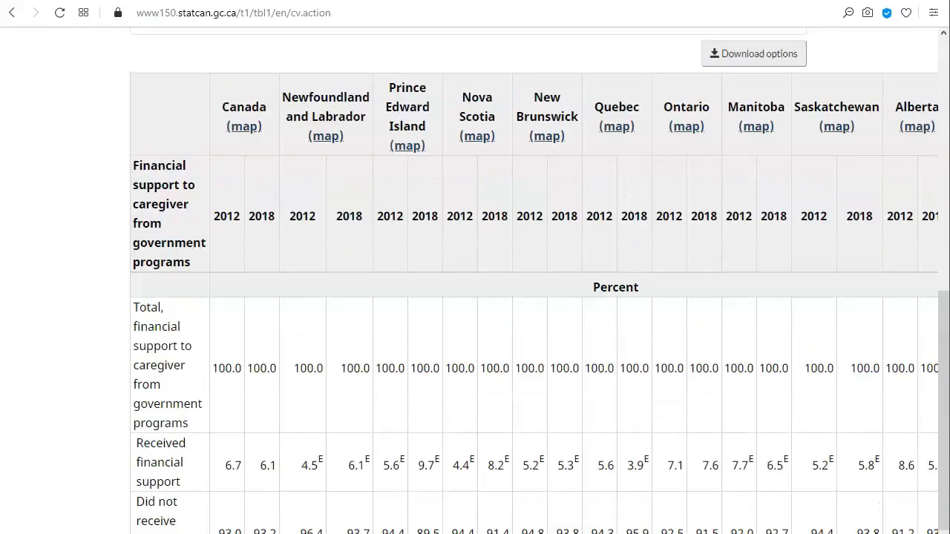
{"action": "left_click", "coordinate": [753, 54]}
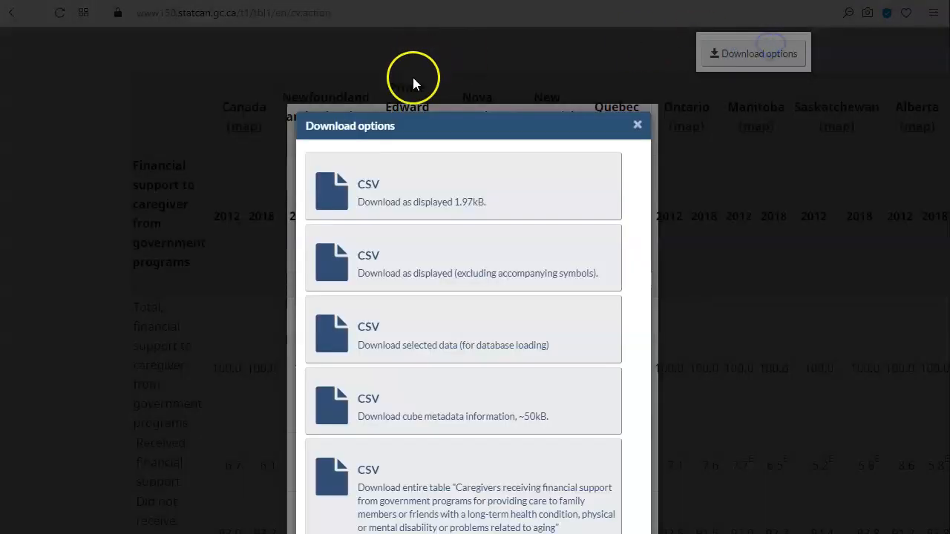
{"action": "left_click", "coordinate": [463, 258]}
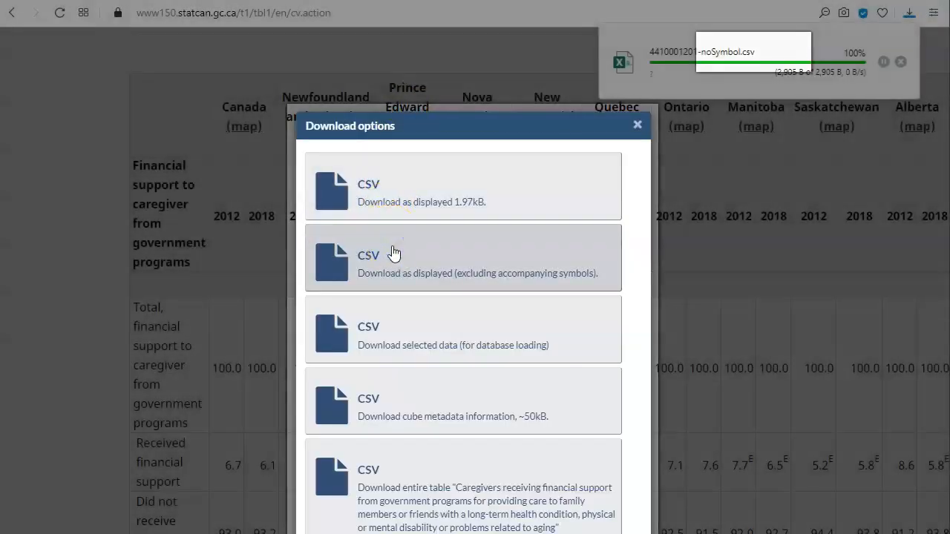
{"action": "left_click", "coordinate": [637, 125]}
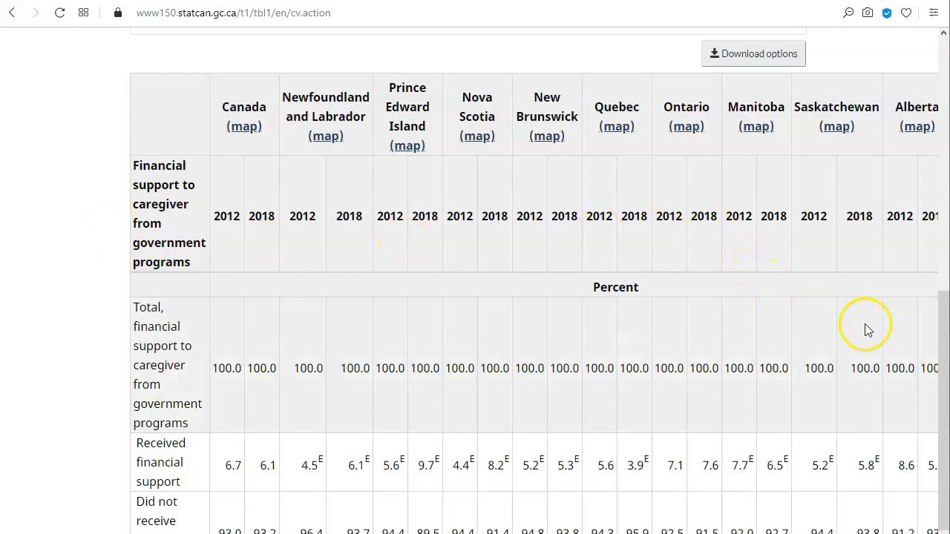
{"action": "scroll", "scroll_direction": "up", "scroll_amount": 3}
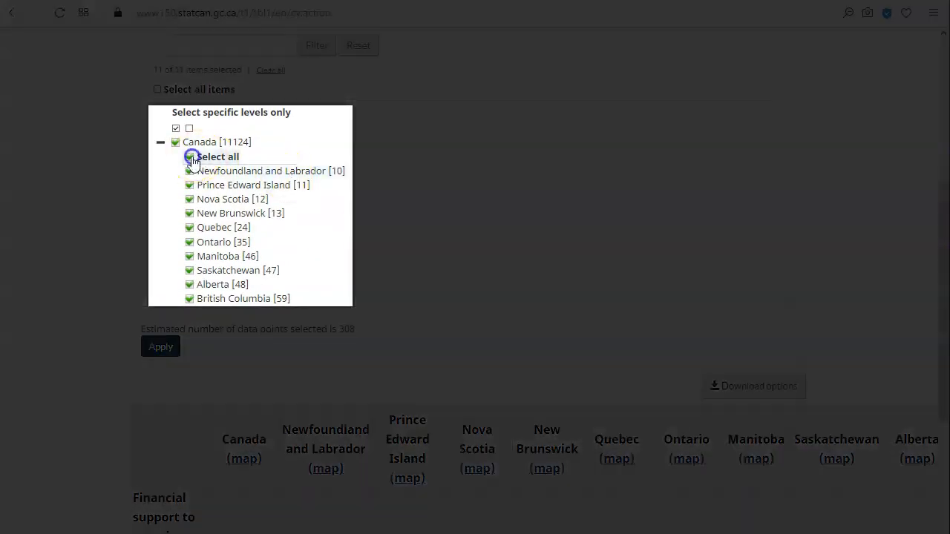
Deselect all provinces and keep only Alberta [48] alongside Canada in the geography
{"action": "left_click", "coordinate": [190, 157]}
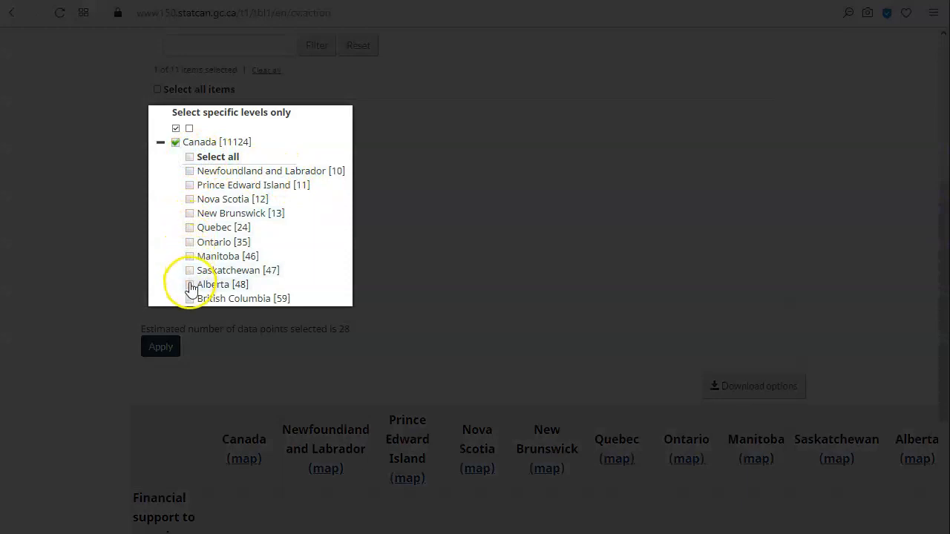
{"action": "left_click", "coordinate": [190, 285]}
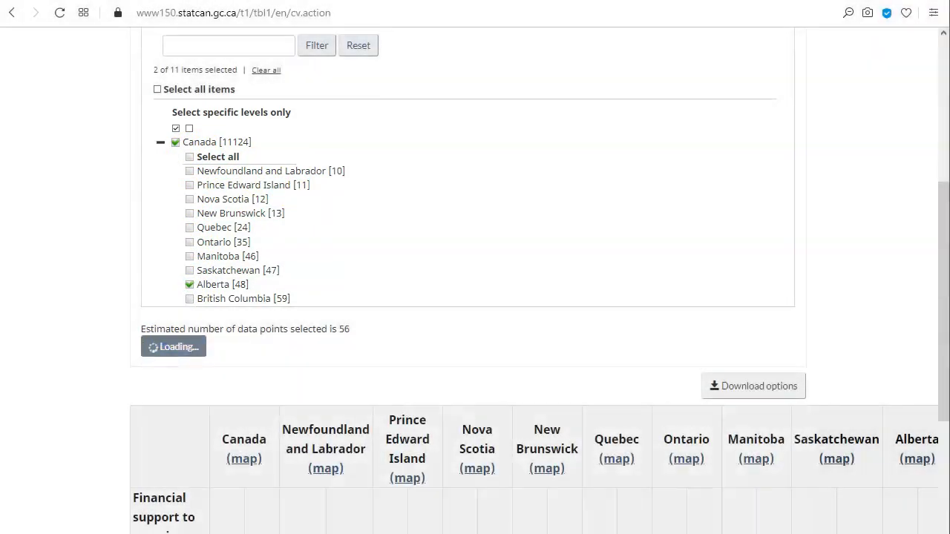
{"action": "scroll", "scroll_direction": "down", "scroll_amount": 3}
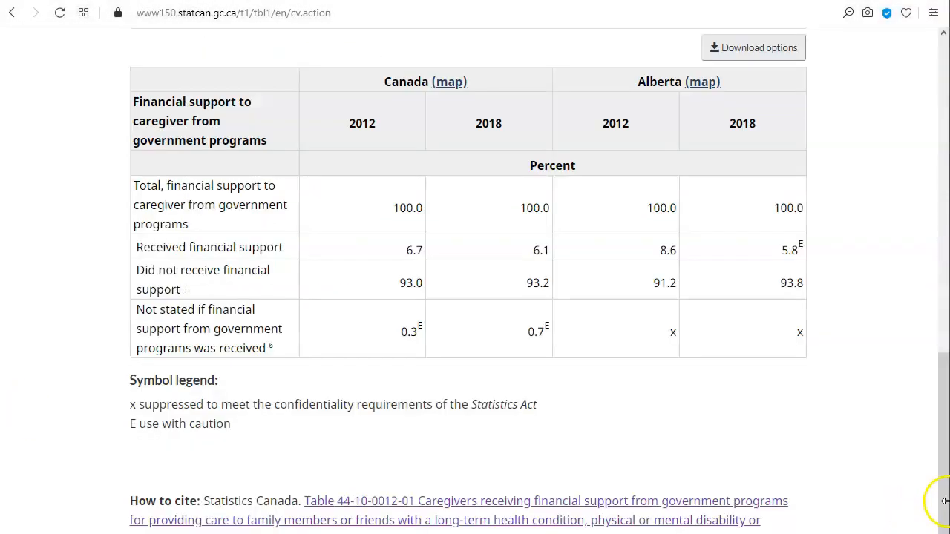
{"action": "scroll", "scroll_direction": "up", "scroll_amount": 3}
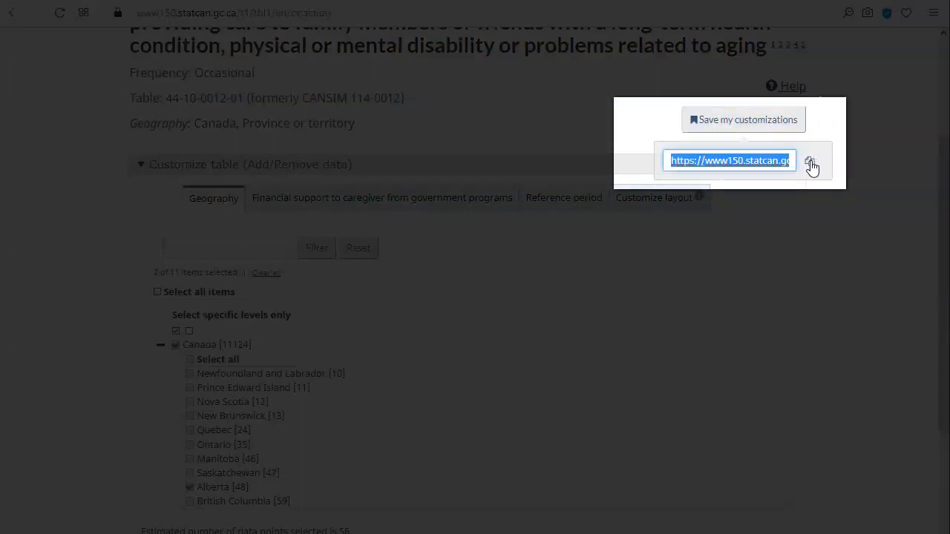
Copy the generated URL for the saved Canada–Alberta table customization
{"action": "left_click", "coordinate": [811, 162]}
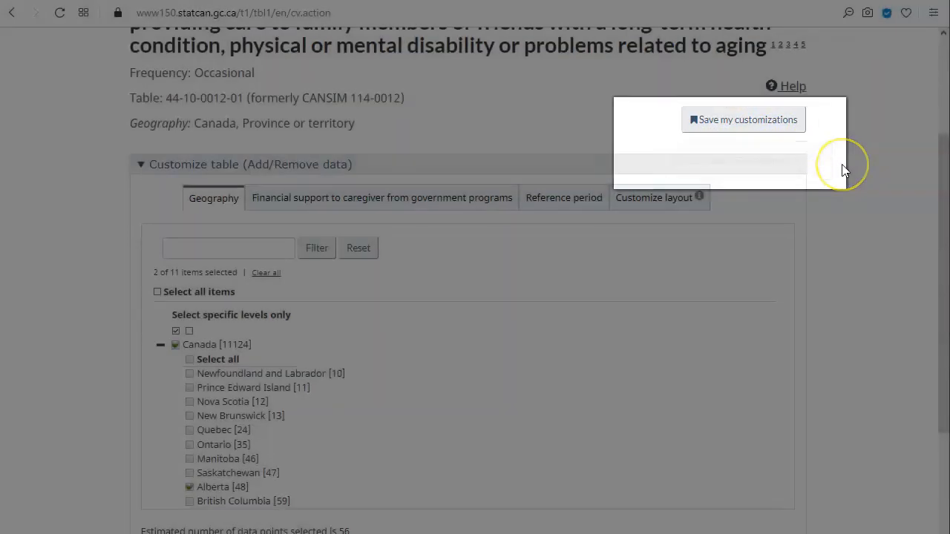